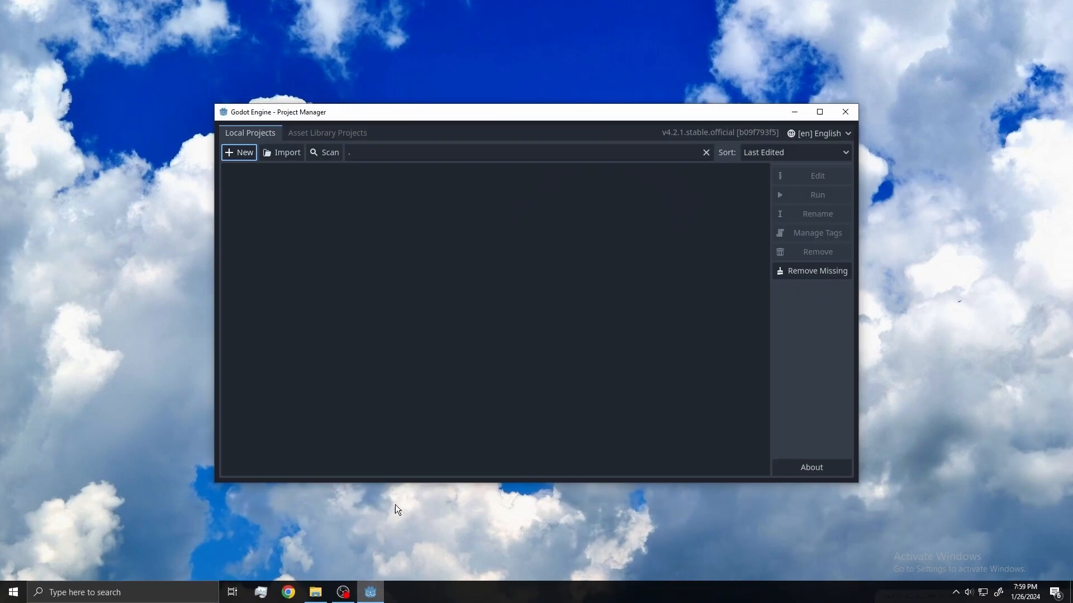
- Start a new project in the Project Manager, ready to enter its name and location
click(239, 152)
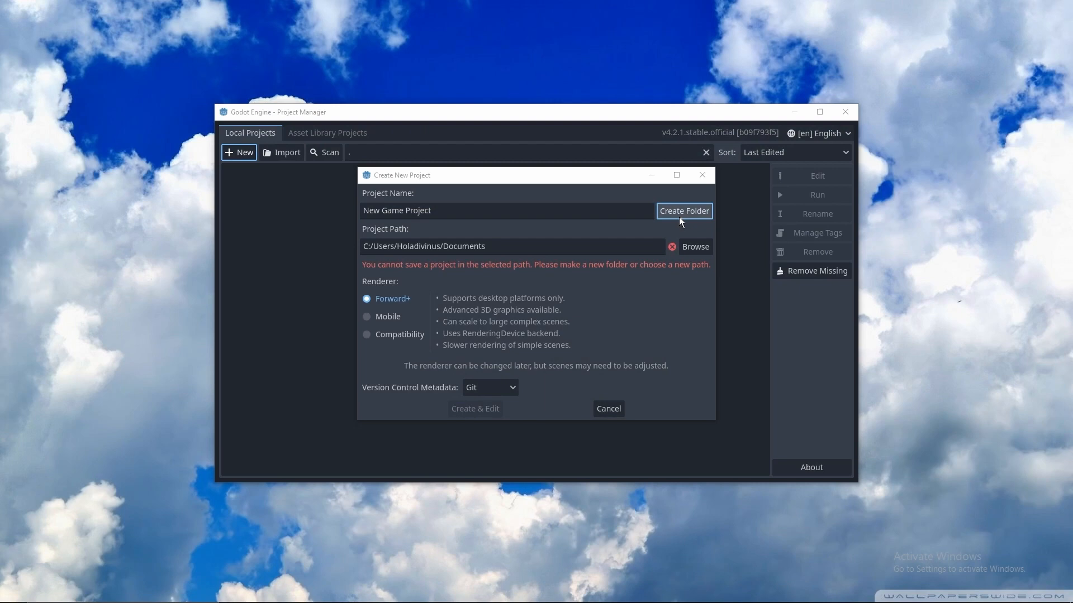
click(506, 210)
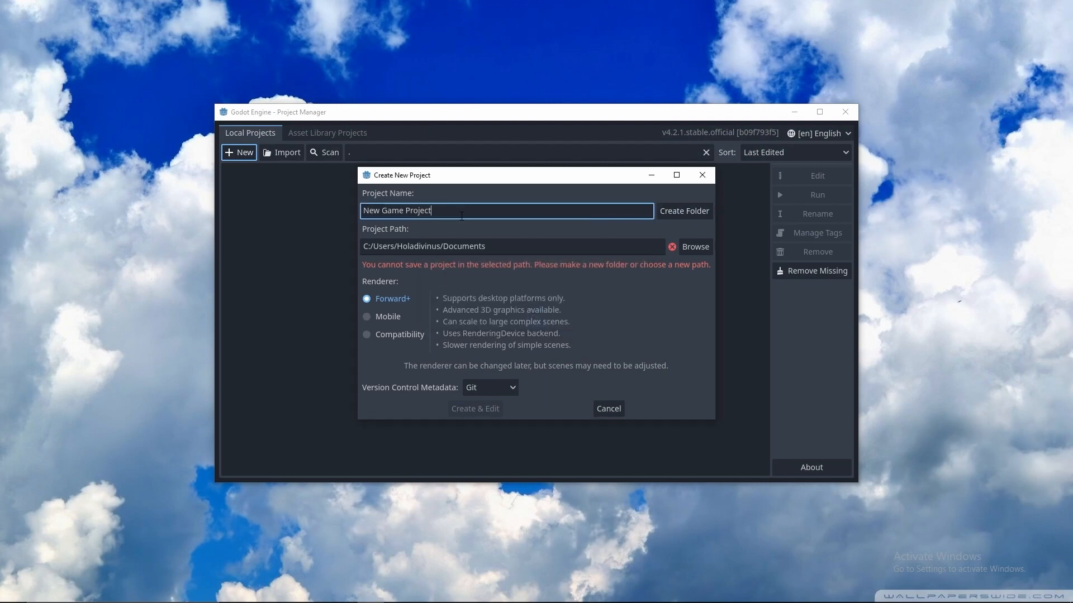
click(474, 409)
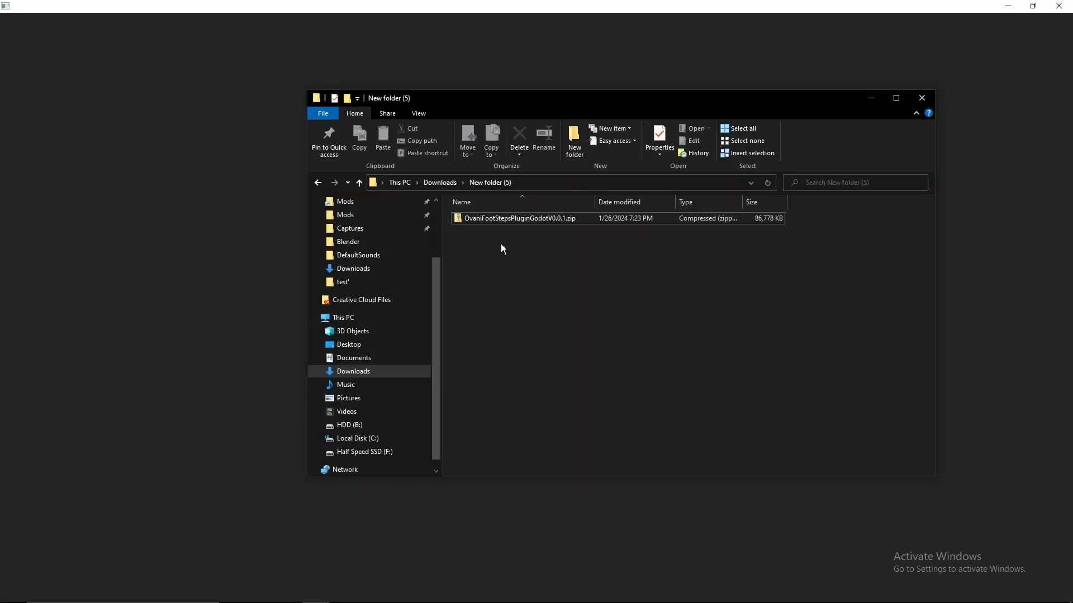
- Extract OvaniFootStepsPluginGodotV0.0.1.zip in Downloads to its default destination folder
click(519, 218)
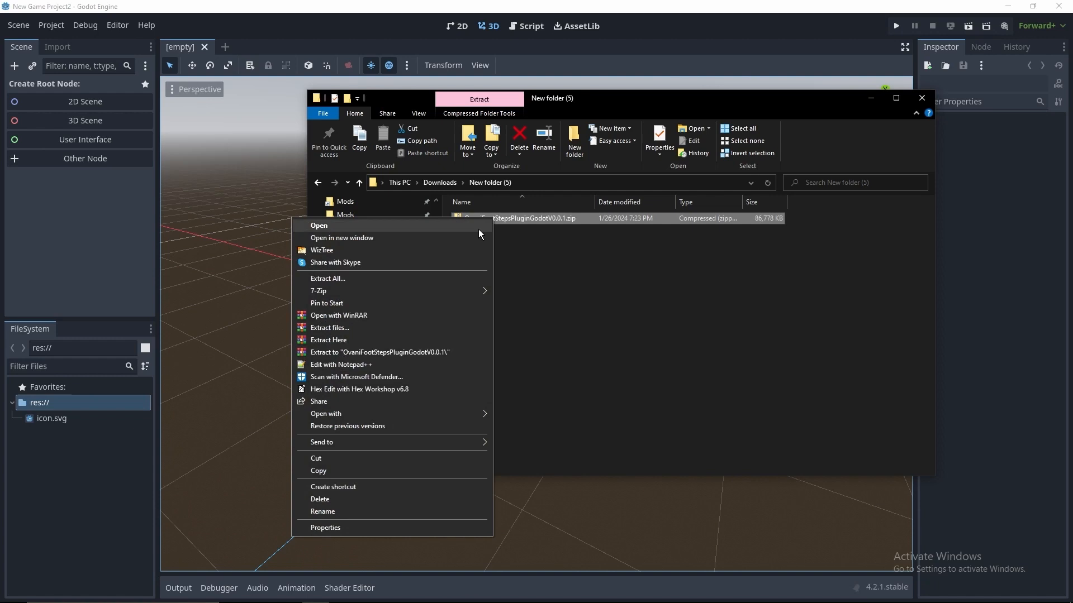
click(327, 278)
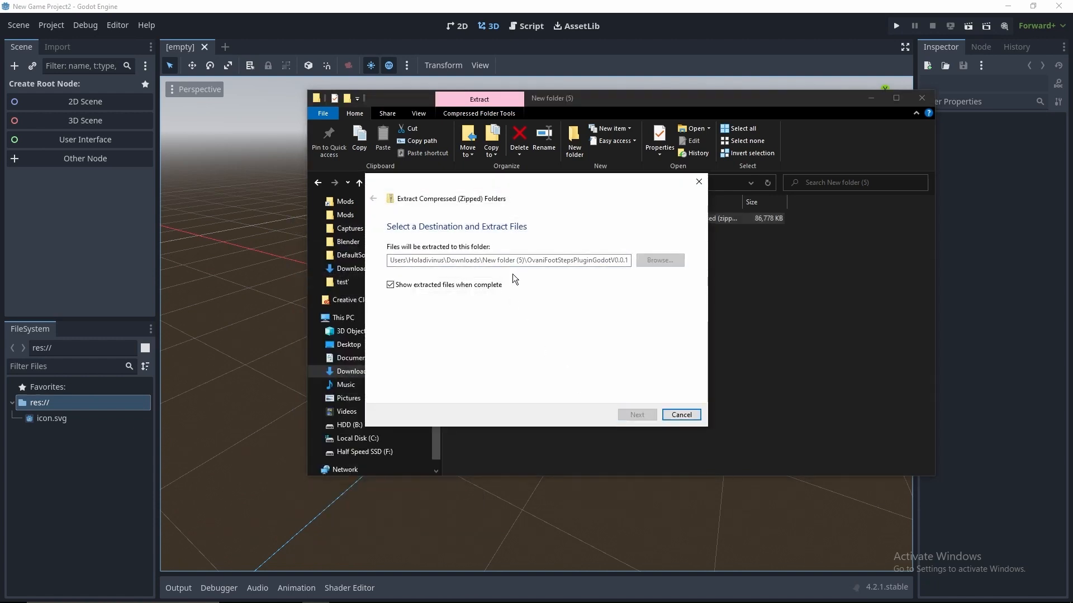
click(635, 415)
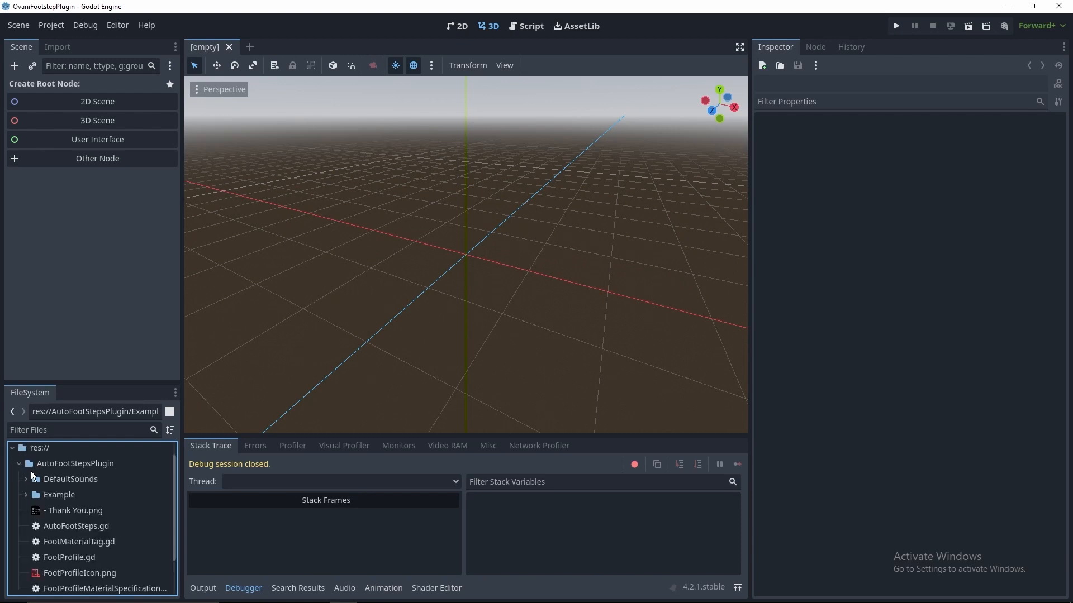
- Browse DefaultSounds and the icon files, then expand the Example folder to show ExampleScene.tscn
click(70, 479)
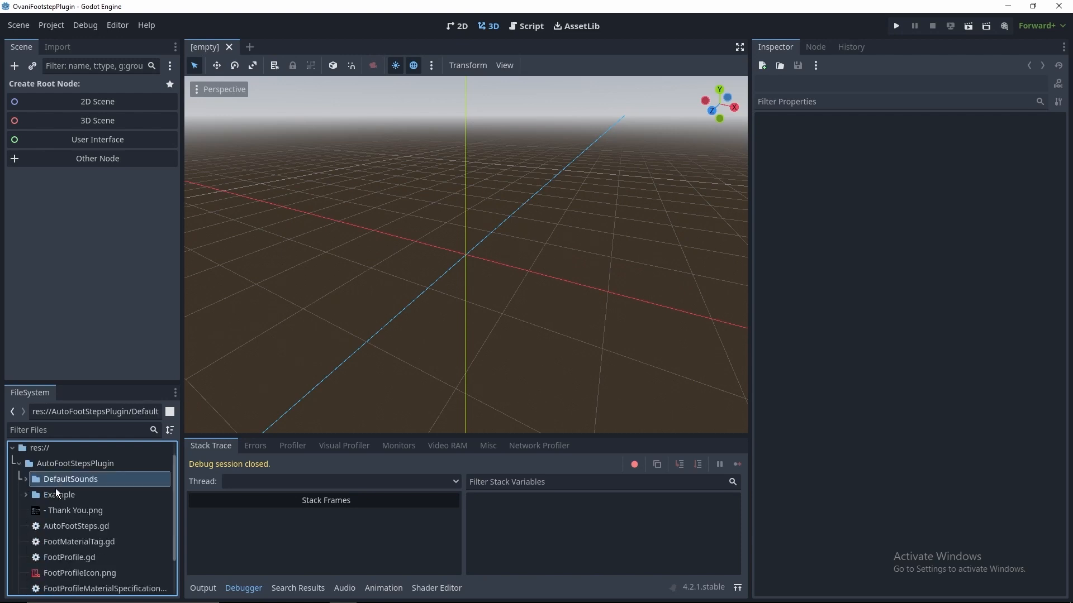
click(59, 495)
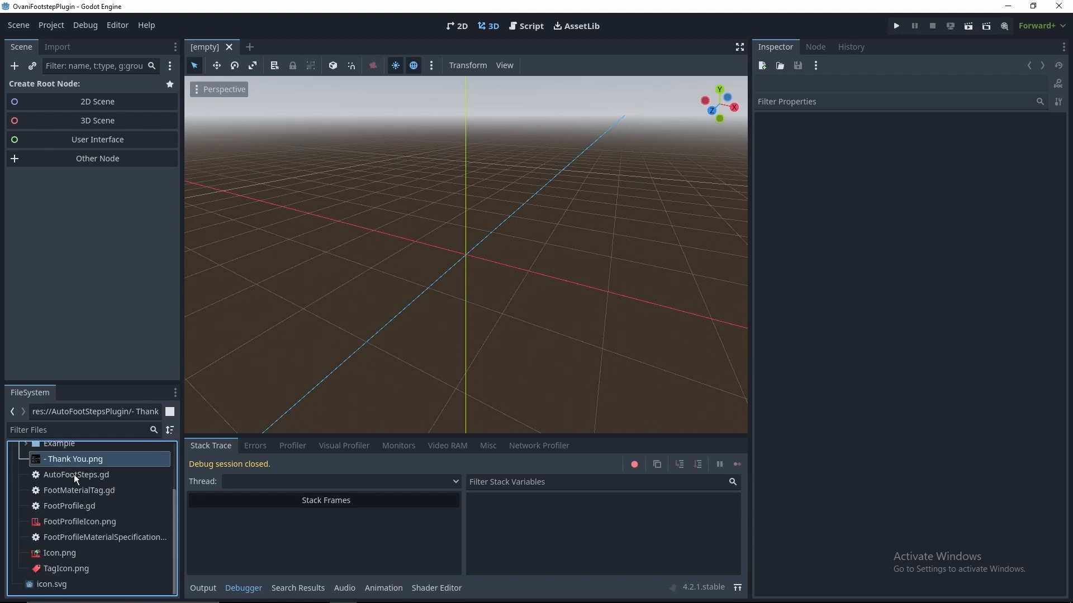
click(80, 522)
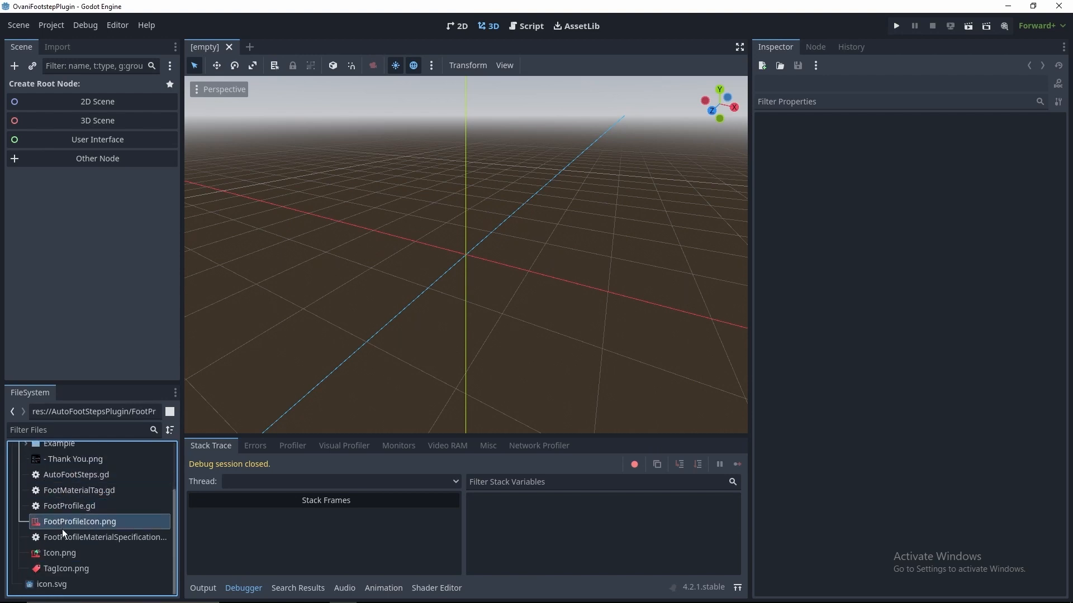
scroll(up, 3)
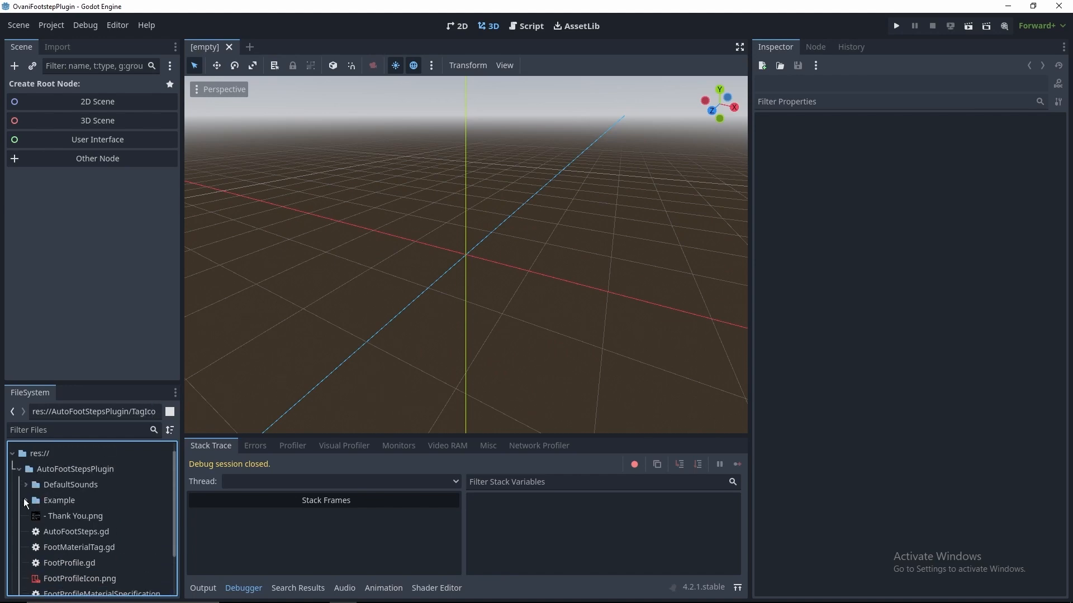
click(26, 501)
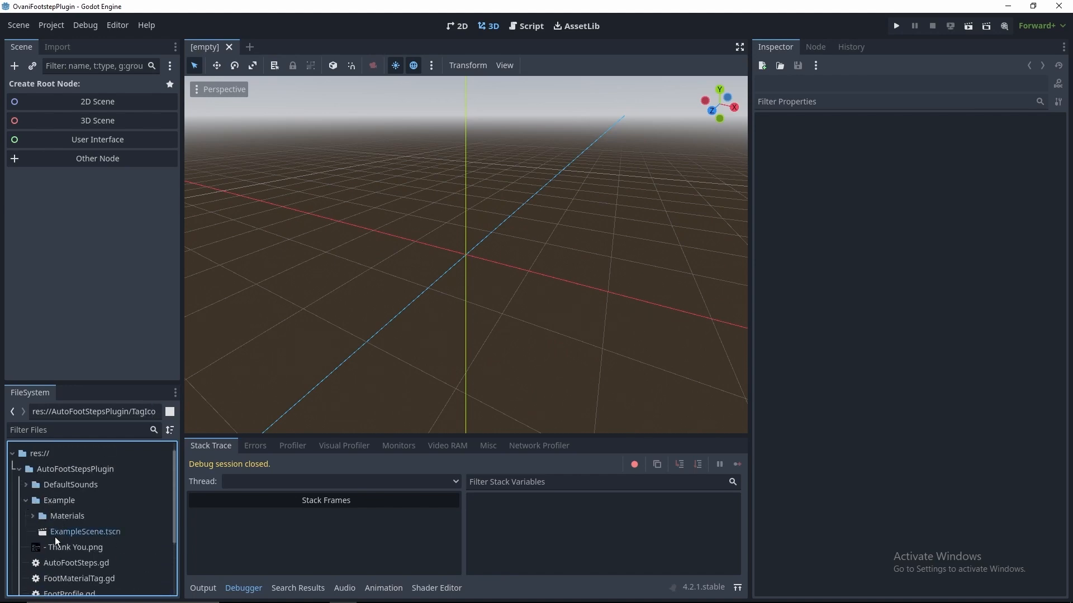
- Load ExampleScene.tscn and inspect the Example Player and its AutoFootSteps node
double_click(85, 532)
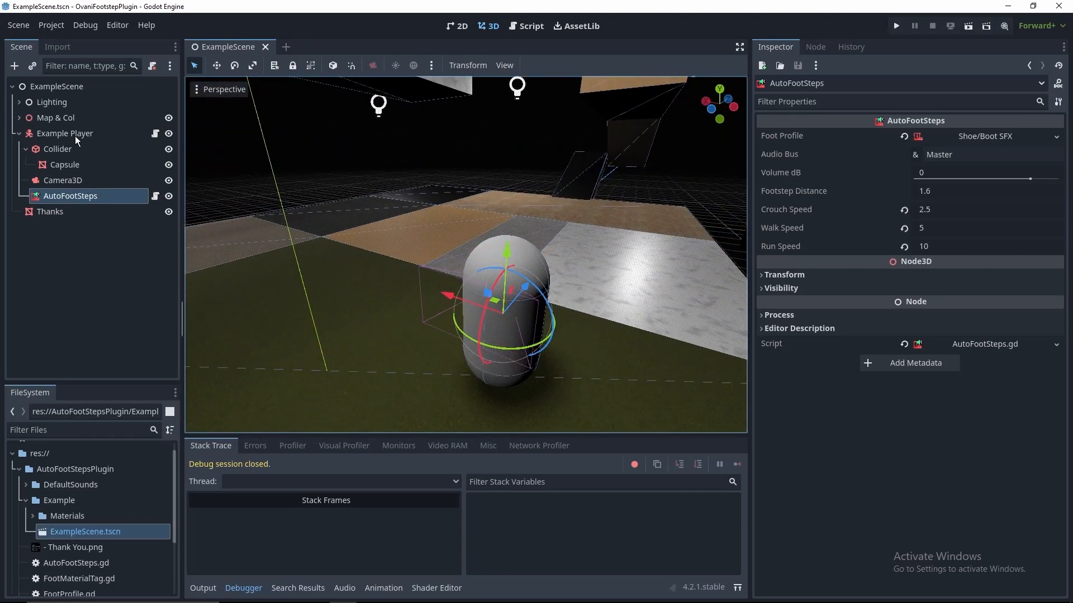
click(65, 133)
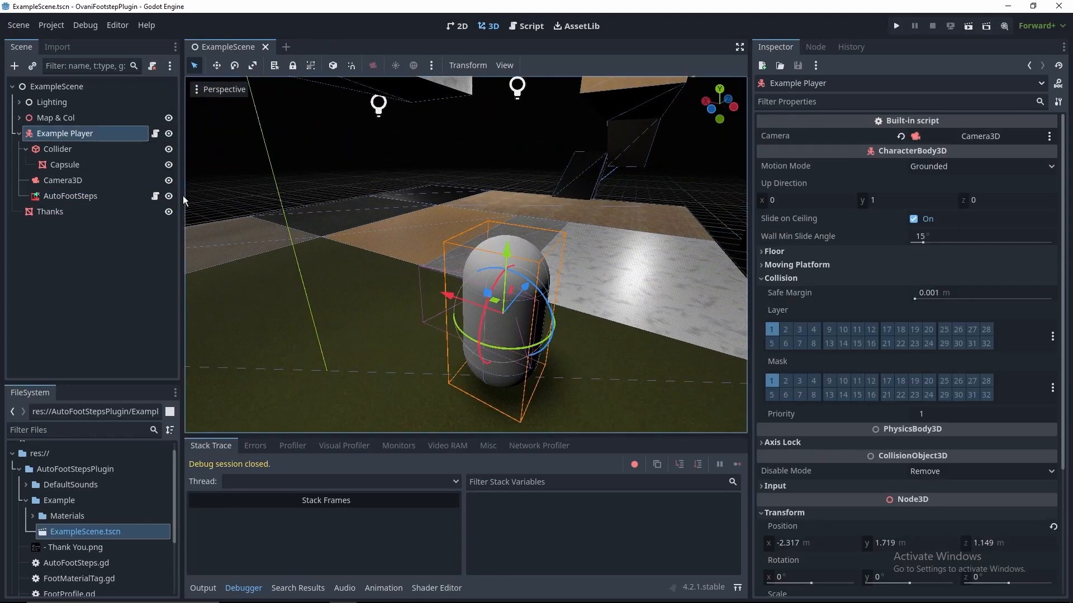
mouse_move(302, 202)
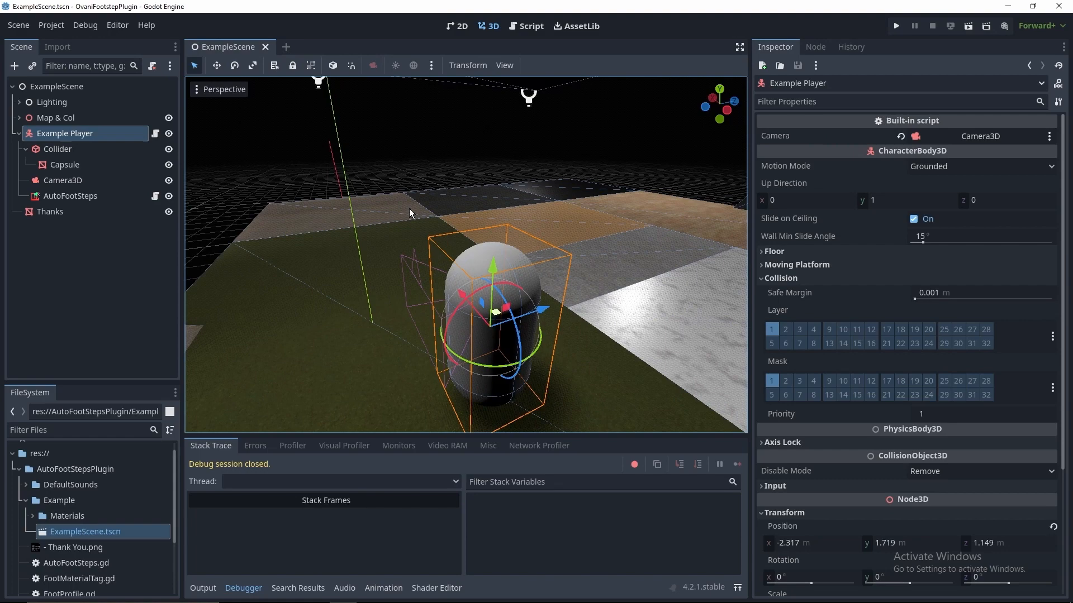
click(70, 196)
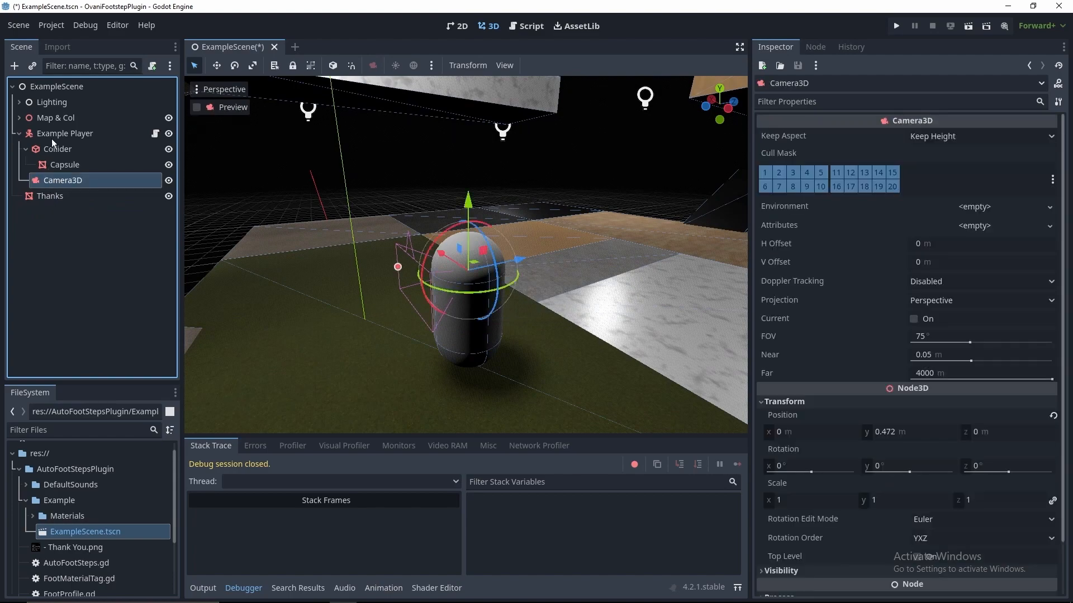
- Create an AutoFootSteps child node under Example Player via the node search for 'auto'
click(65, 133)
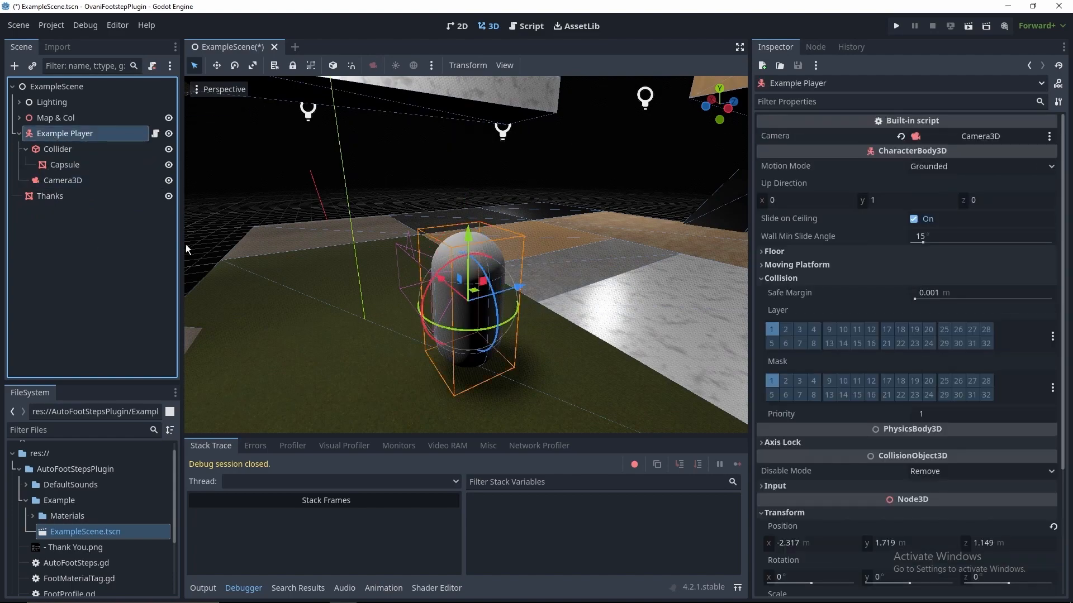
right_click(66, 133)
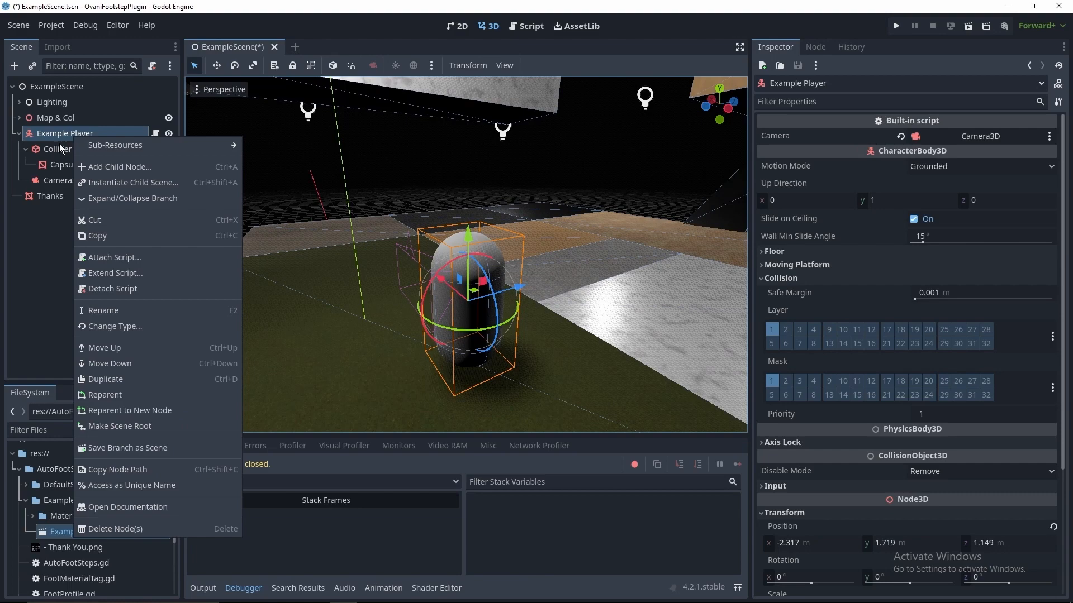
click(119, 167)
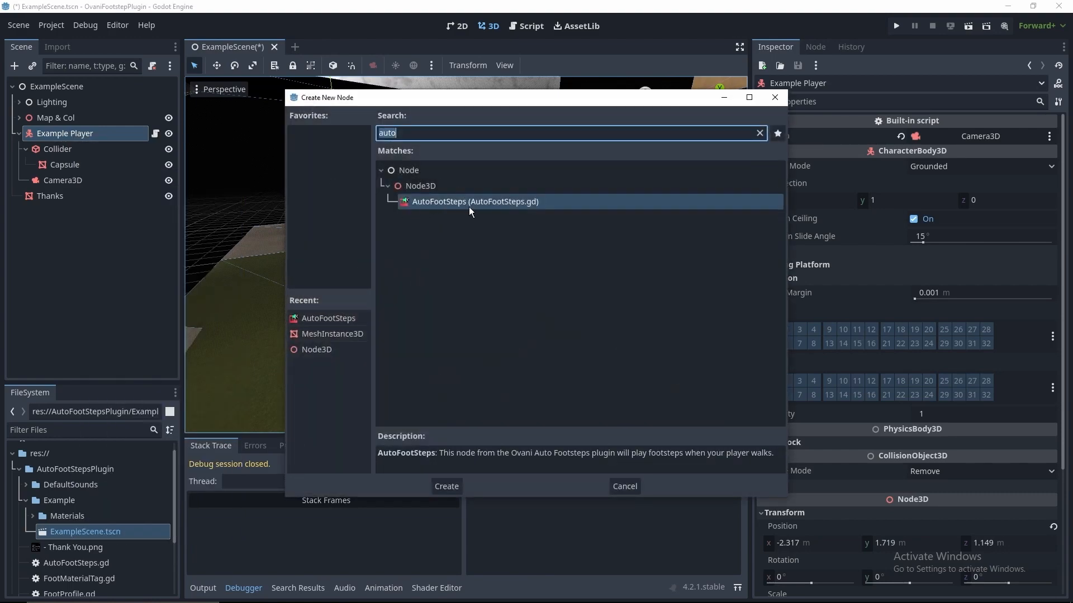
mouse_move(417, 212)
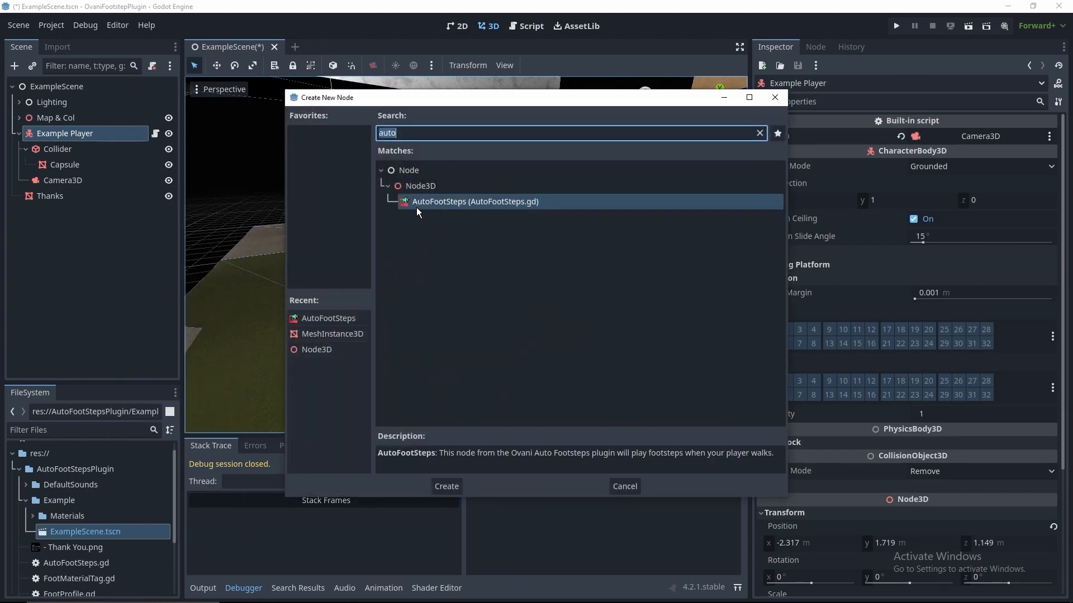
click(446, 486)
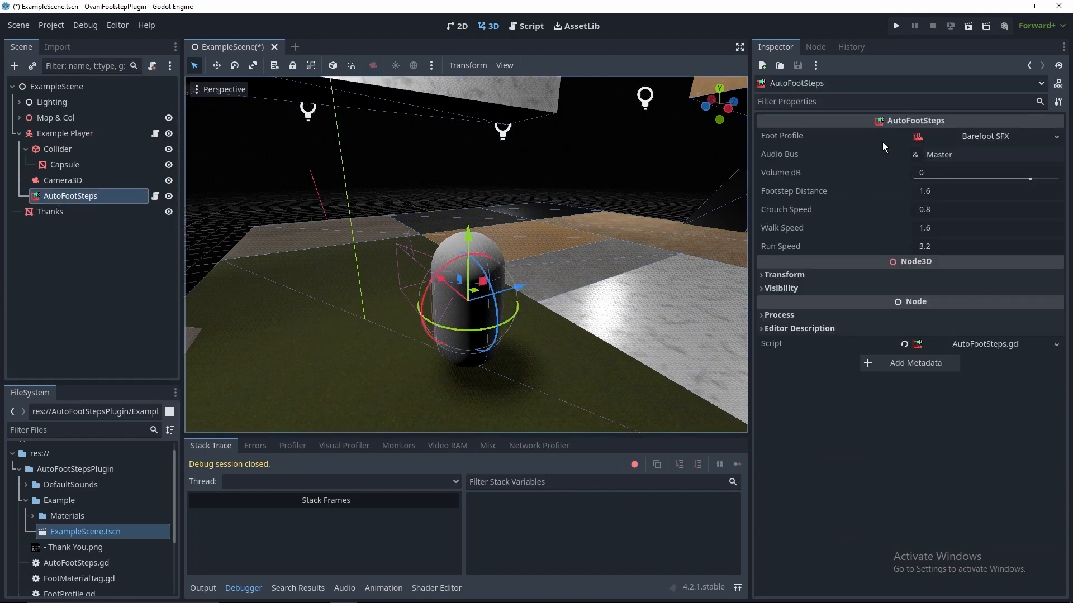
mouse_move(791, 199)
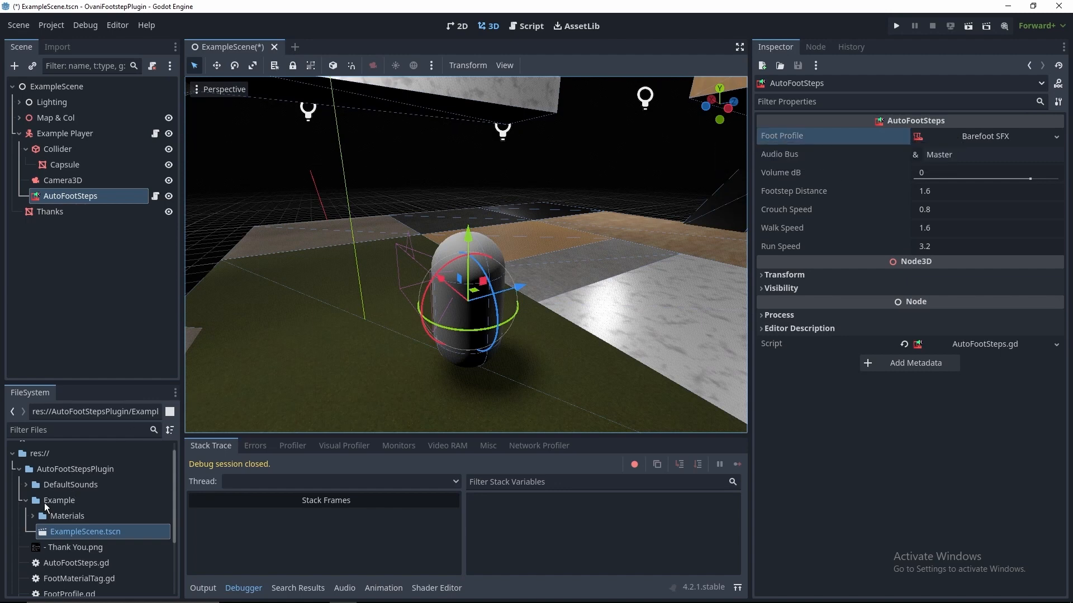
- Assign ShoeFootProfile.tres from DefaultSounds as the AutoFootSteps Foot Profile
click(32, 501)
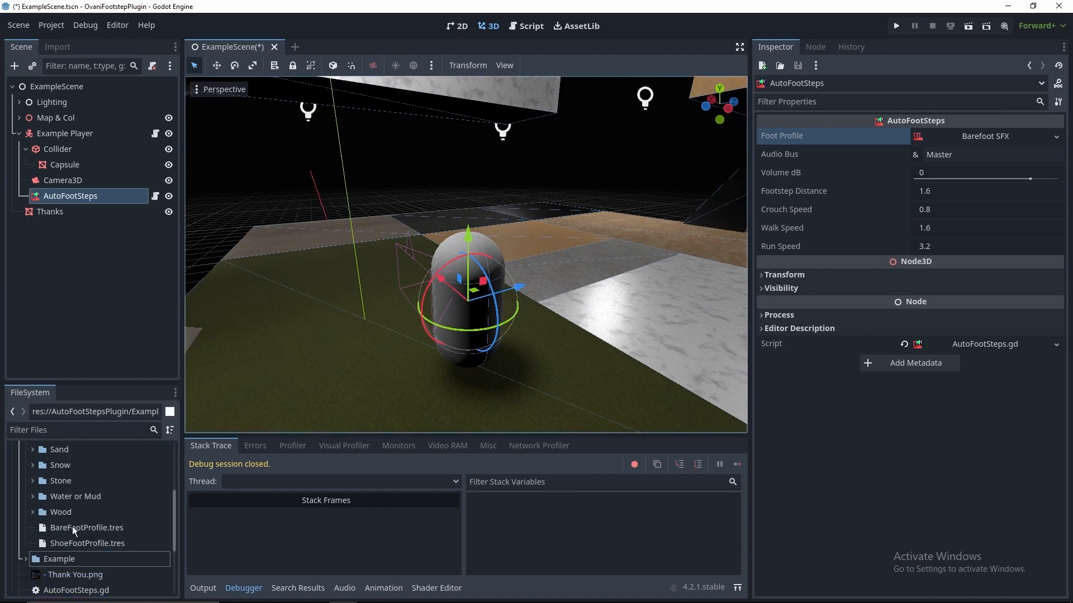
click(88, 543)
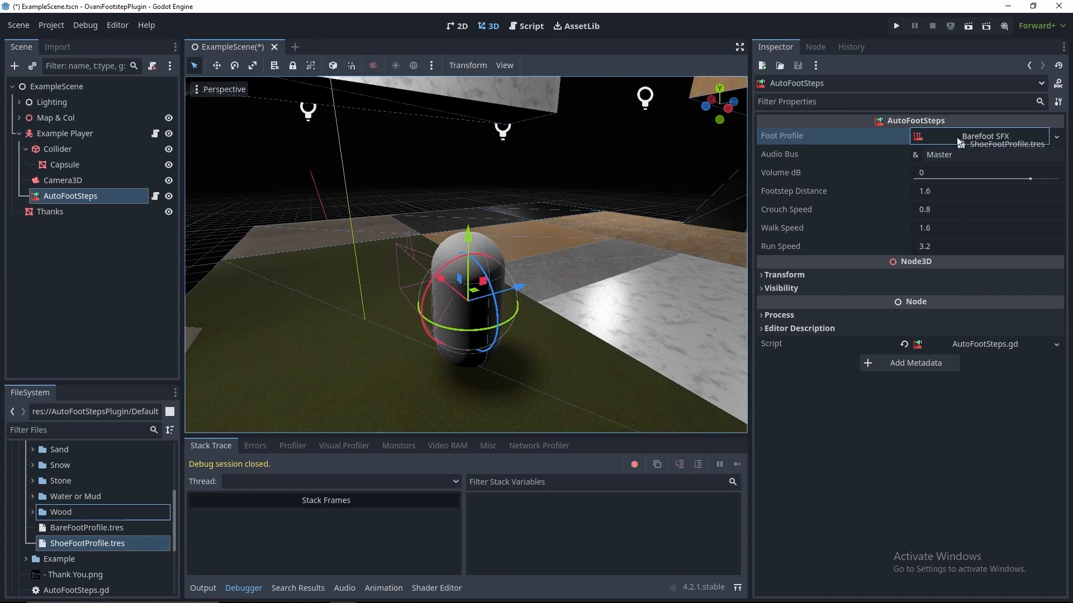
click(1001, 144)
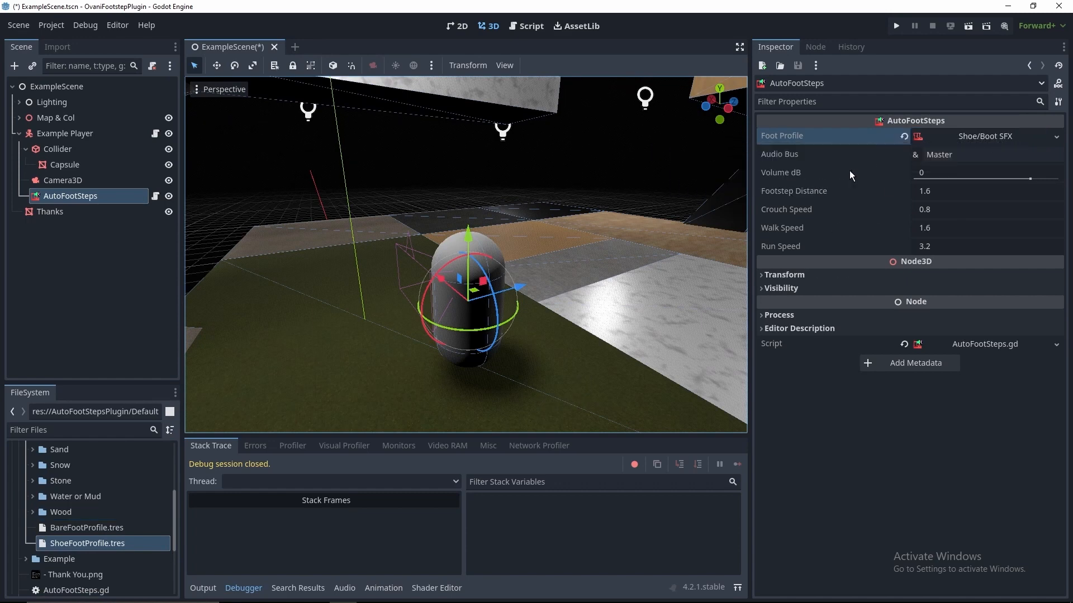
mouse_move(788, 165)
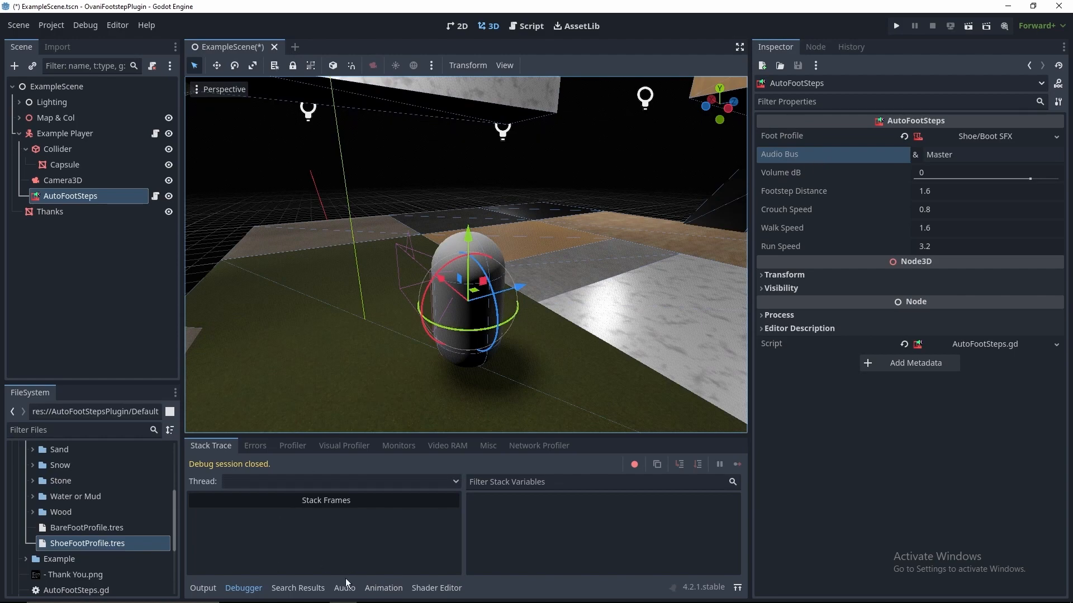
- Show the audio bus layout with its Master bus and return to the AutoFootSteps node
click(344, 588)
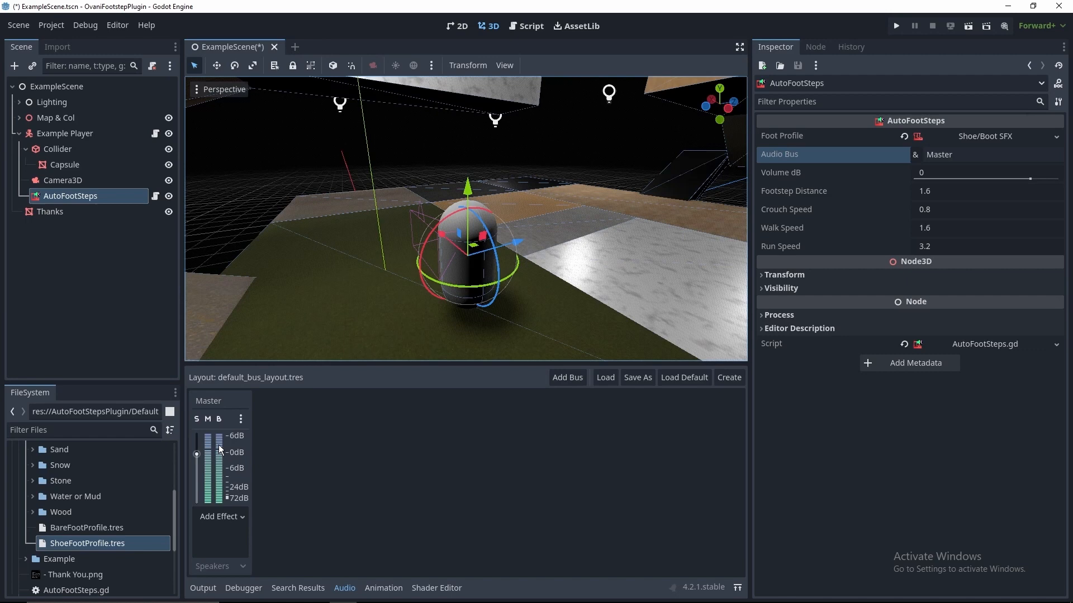
mouse_move(303, 559)
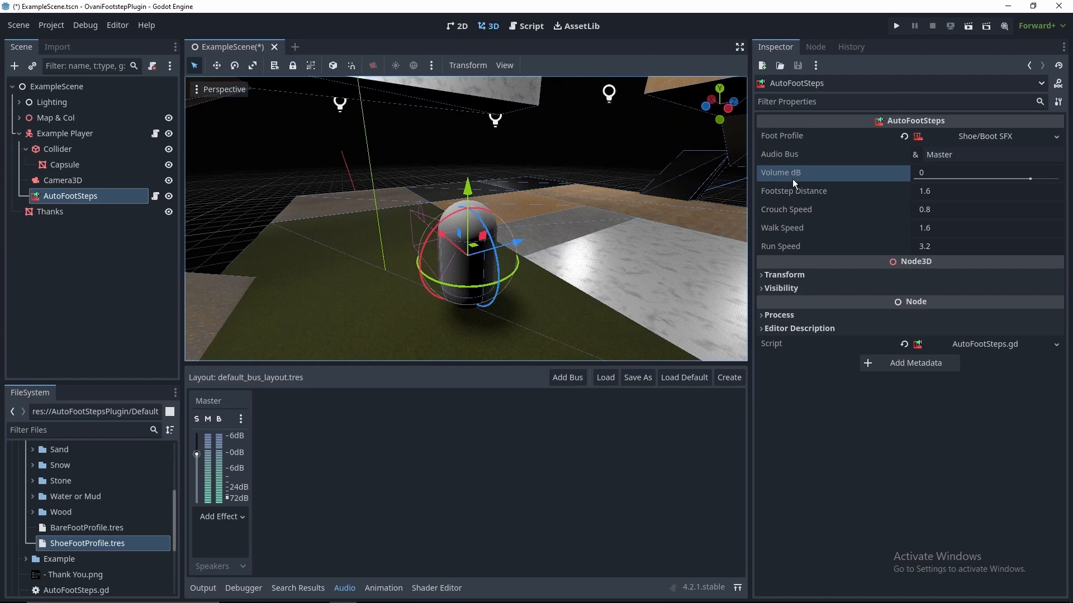
mouse_move(780, 172)
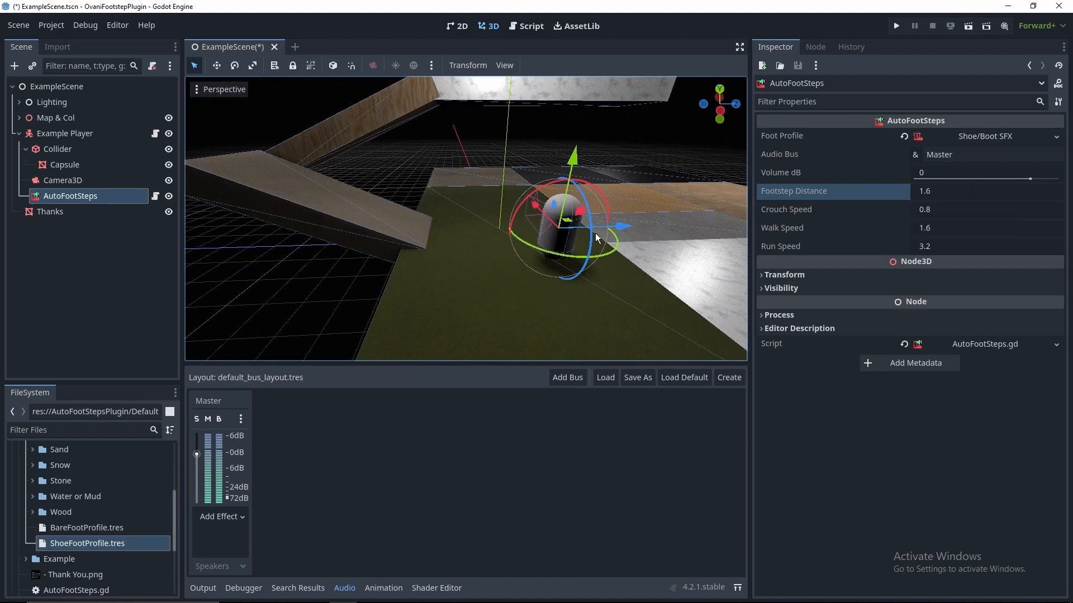
click(65, 133)
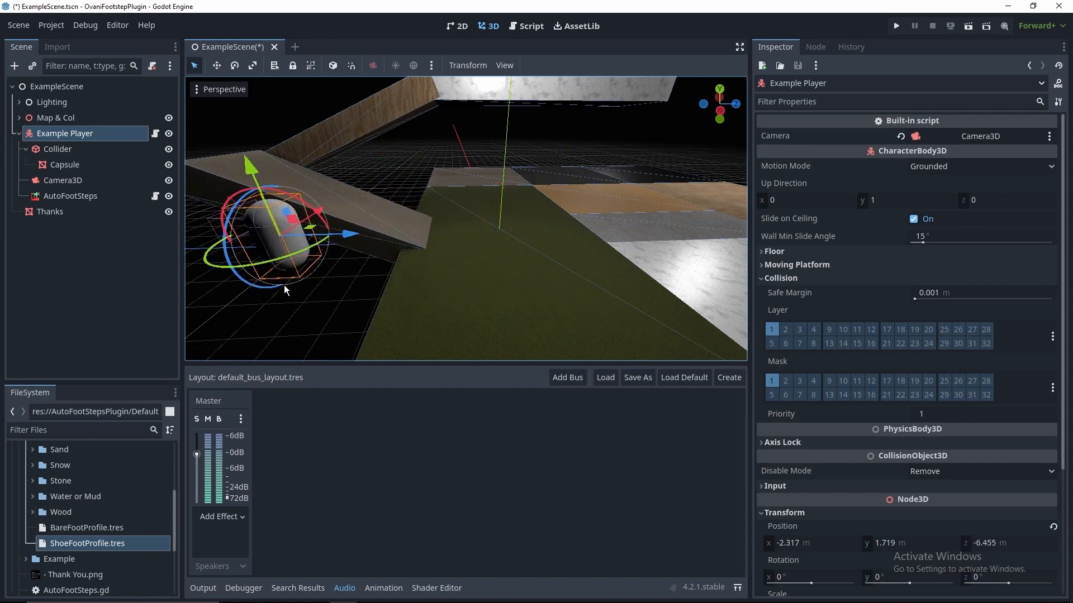
click(70, 197)
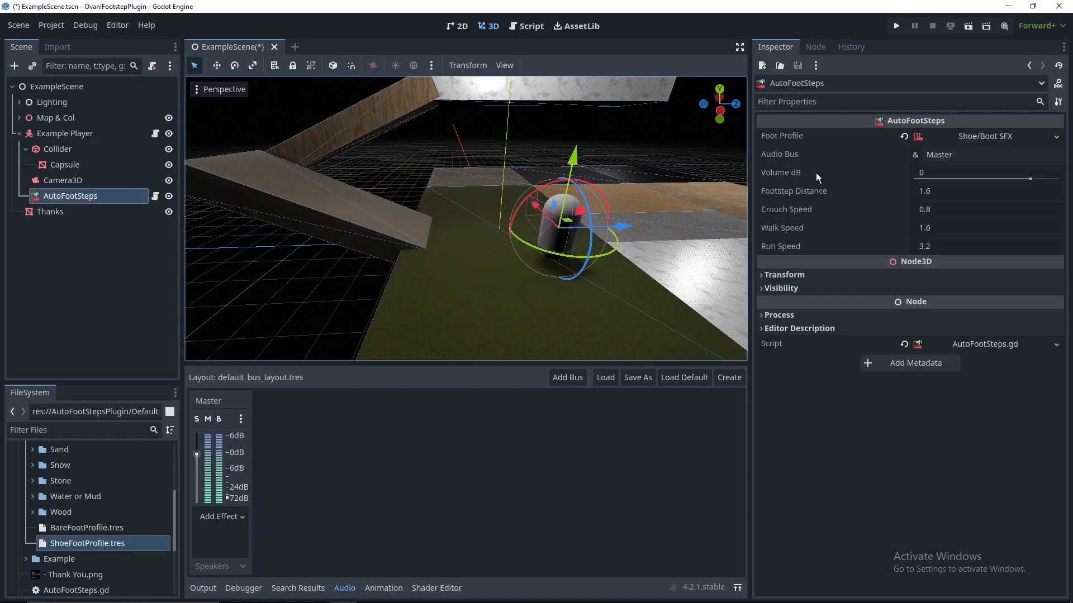
- Set the AutoFootSteps Walk Speed to 5 alongside crouch 2.5 and run 10
click(814, 228)
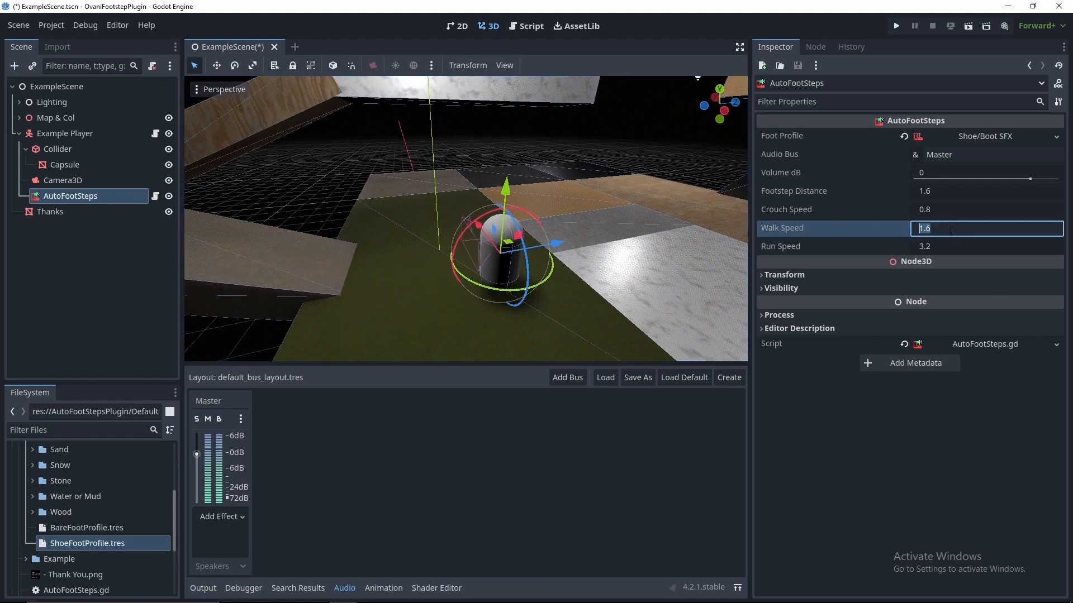
text(5)
click(987, 209)
text(2.5)
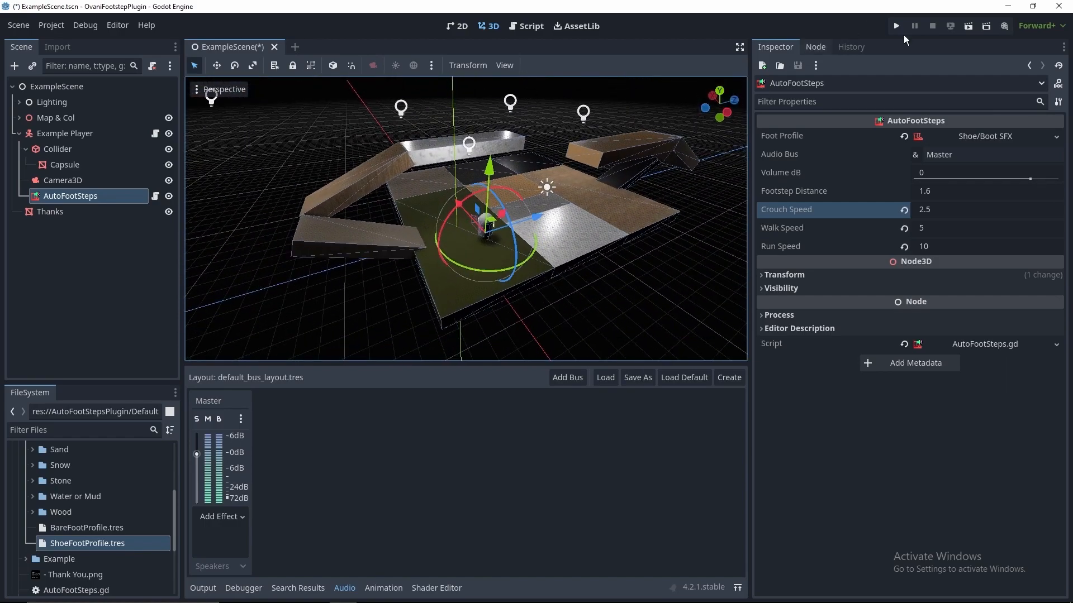
- Run the project to hear the footsteps in the debug window, then stop the game
click(895, 26)
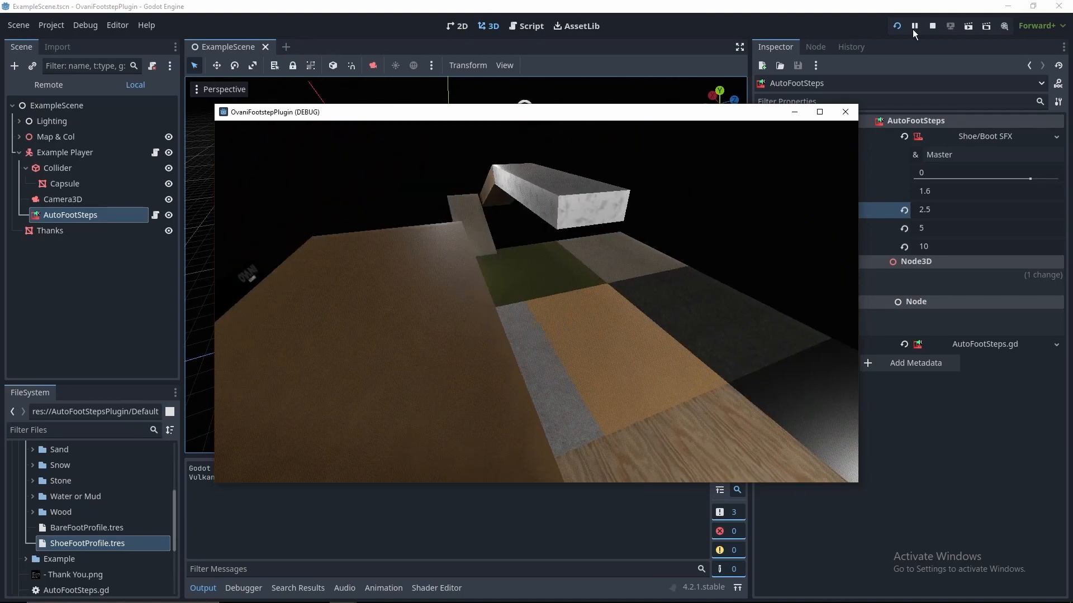
click(932, 25)
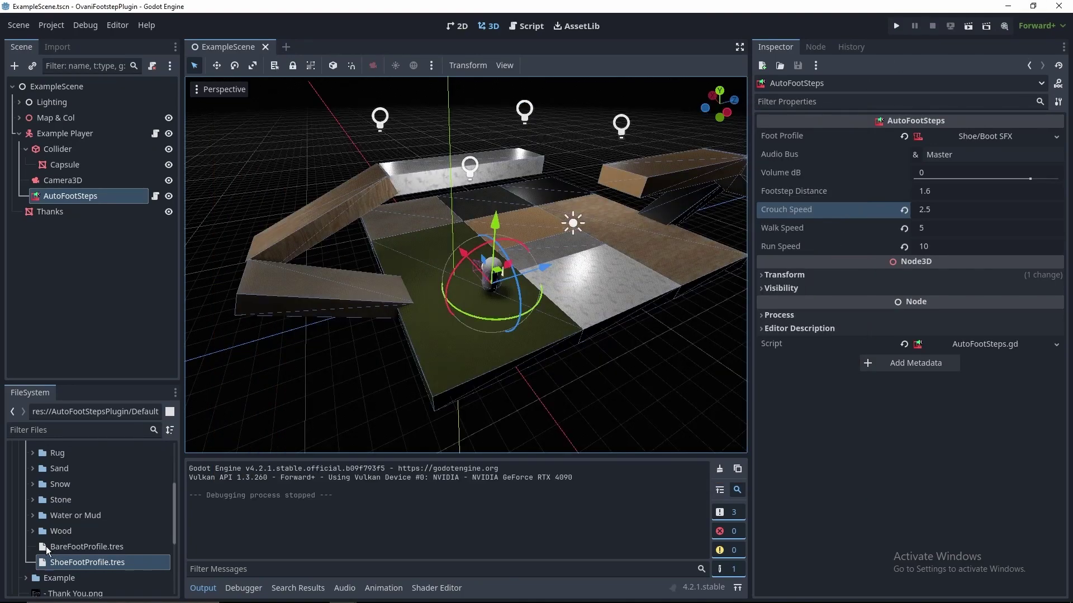